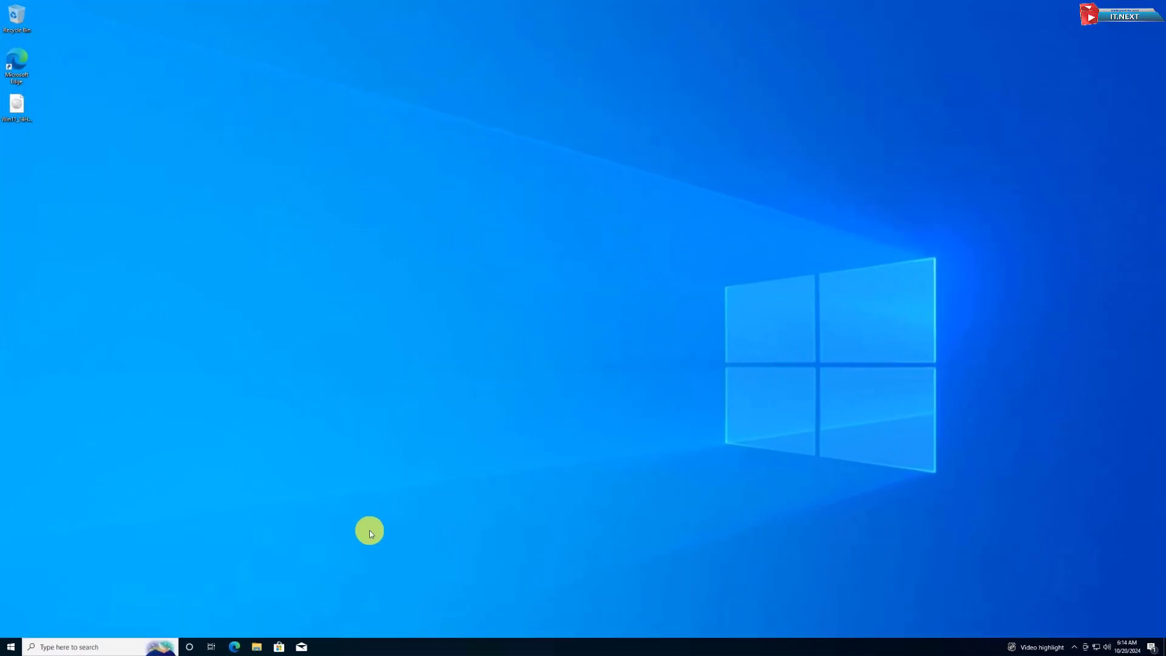
# Open File Explorer, then bring up and dismiss the desktop's shortcut menu
pyautogui.click(256, 646)
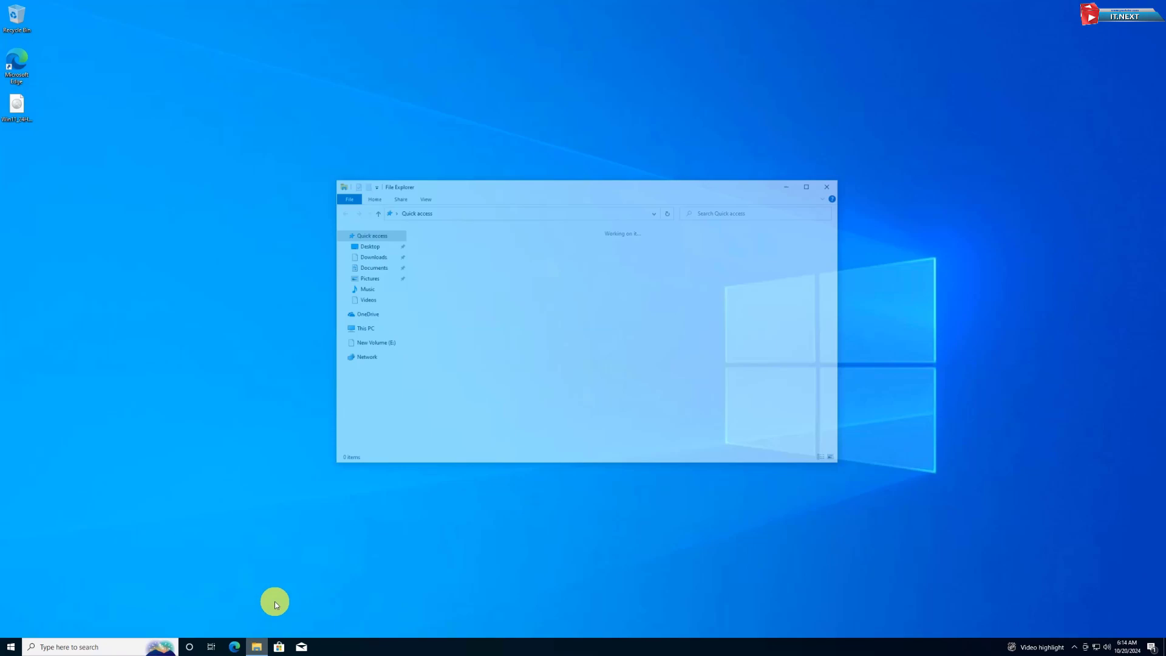
pyautogui.rightClick(362, 328)
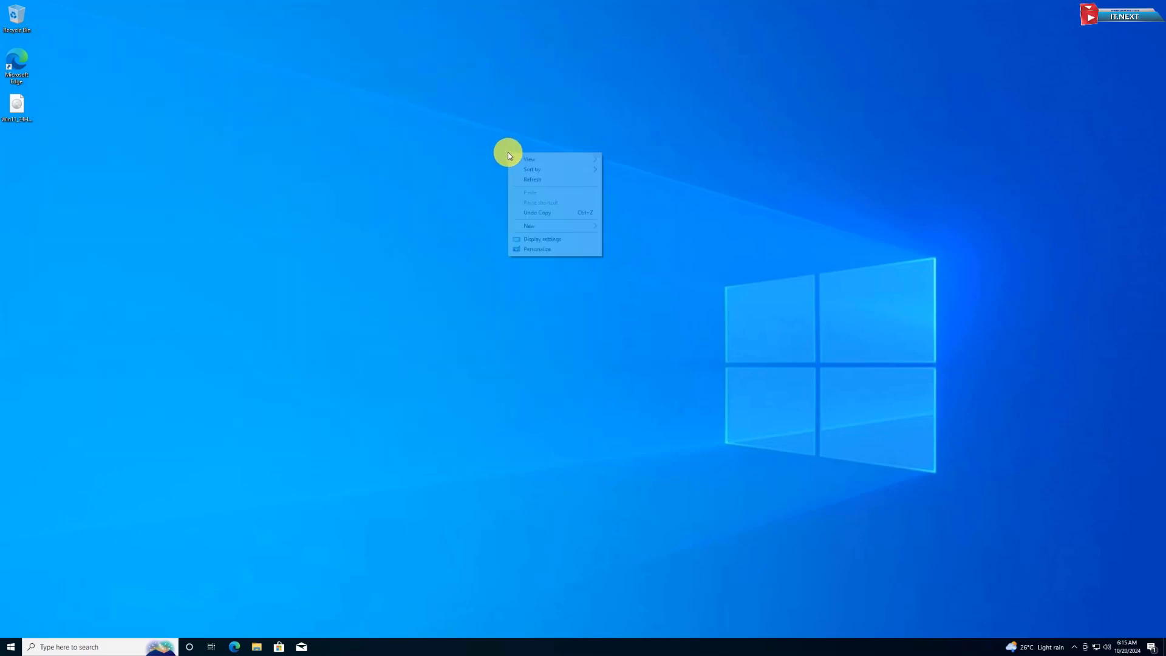
pyautogui.click(69, 103)
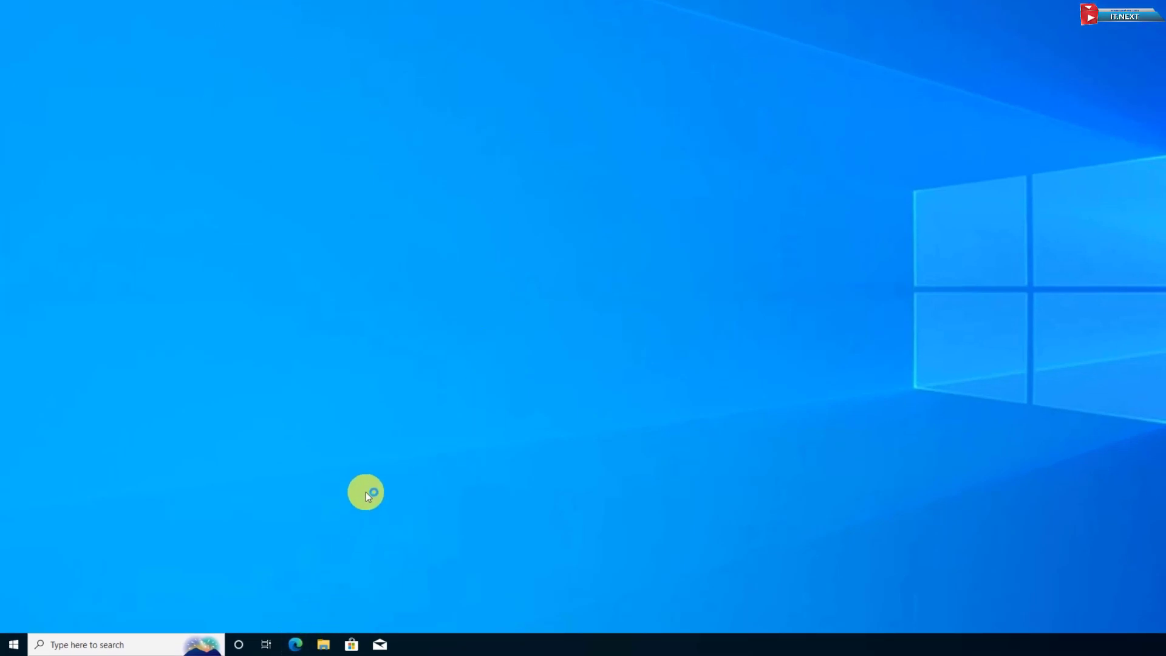
# Search Bing in Edge for 'download windows 11' and open Microsoft's Download Windows 11 page
pyautogui.click(298, 644)
pyautogui.write('download w')
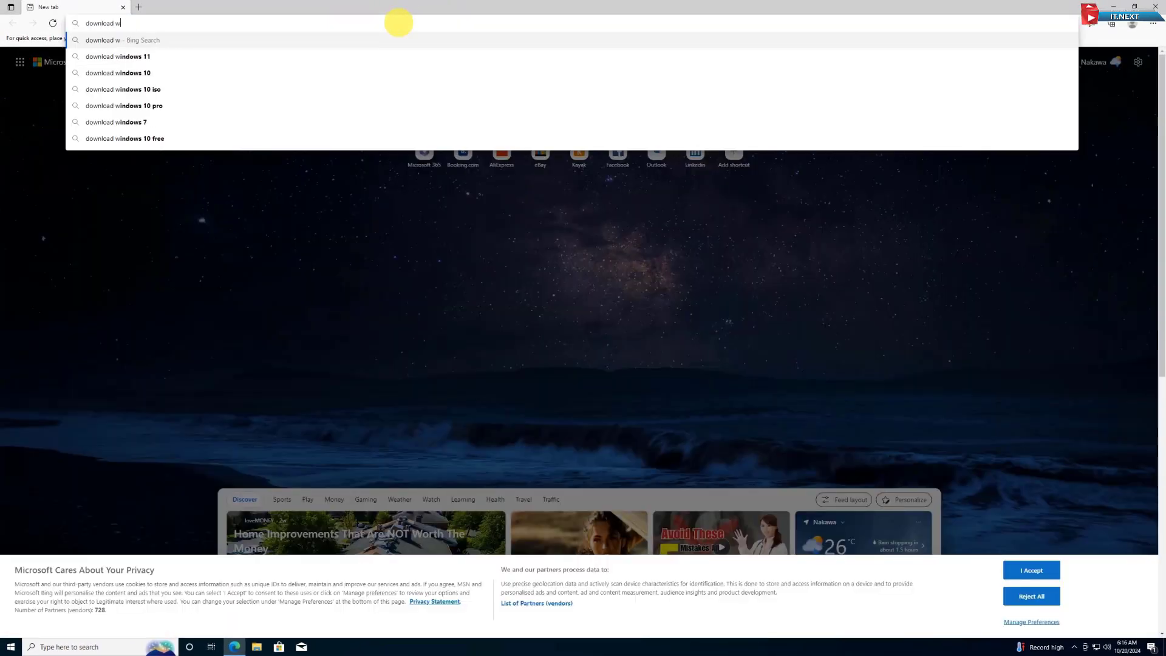
pyautogui.click(120, 56)
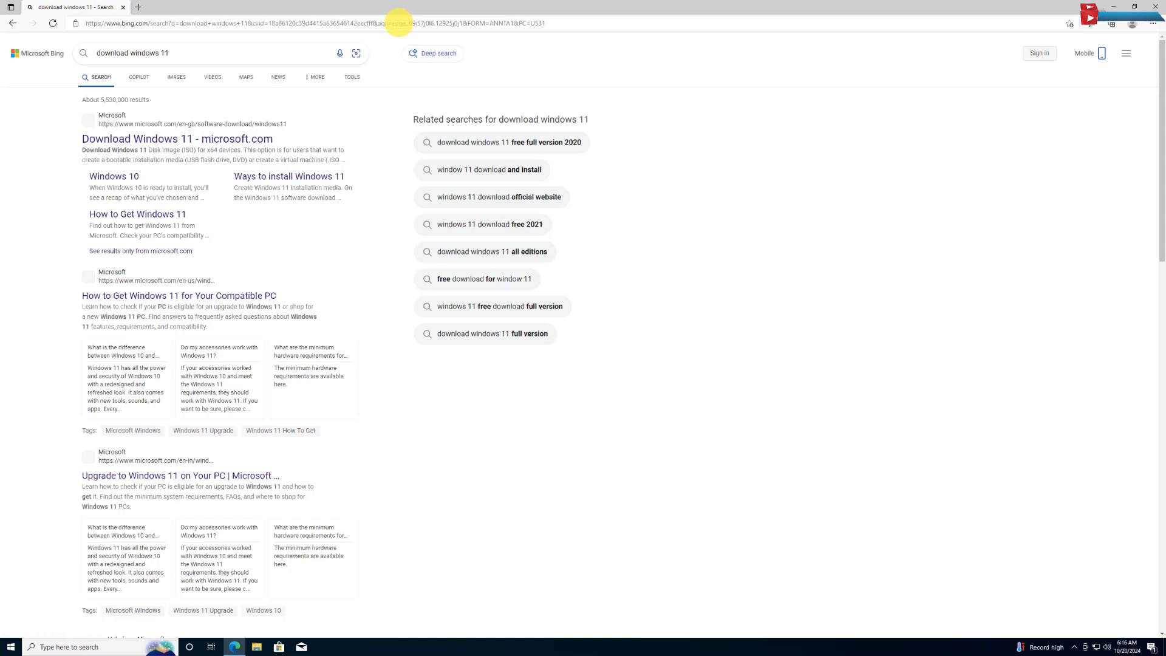
pyautogui.click(177, 139)
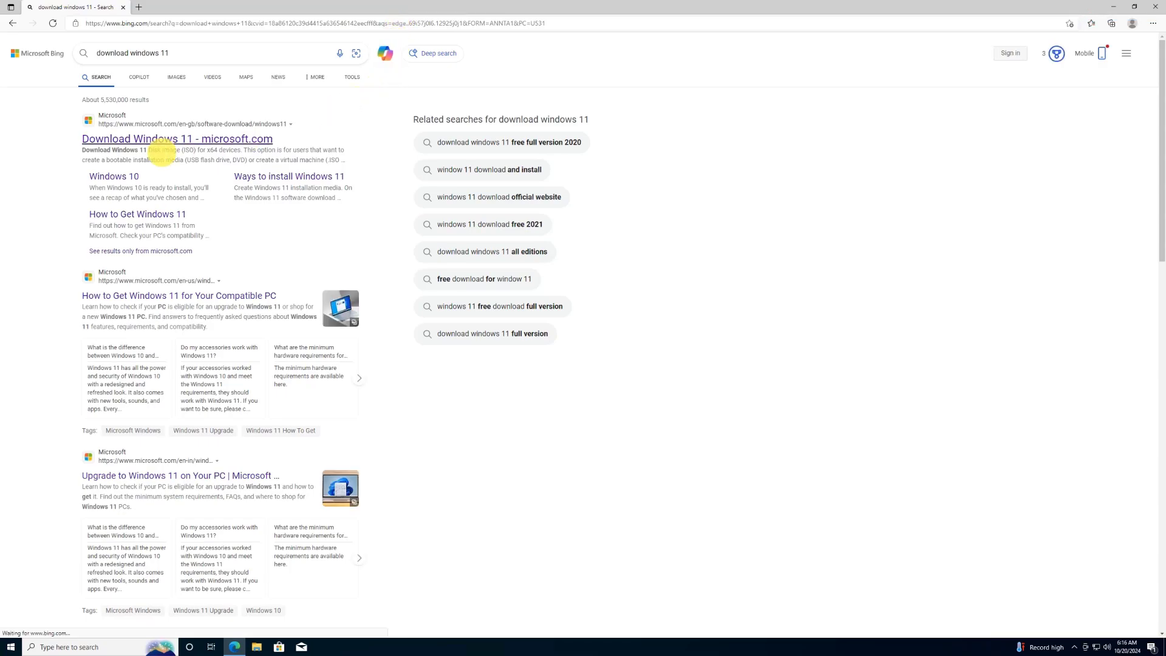
pyautogui.click(178, 139)
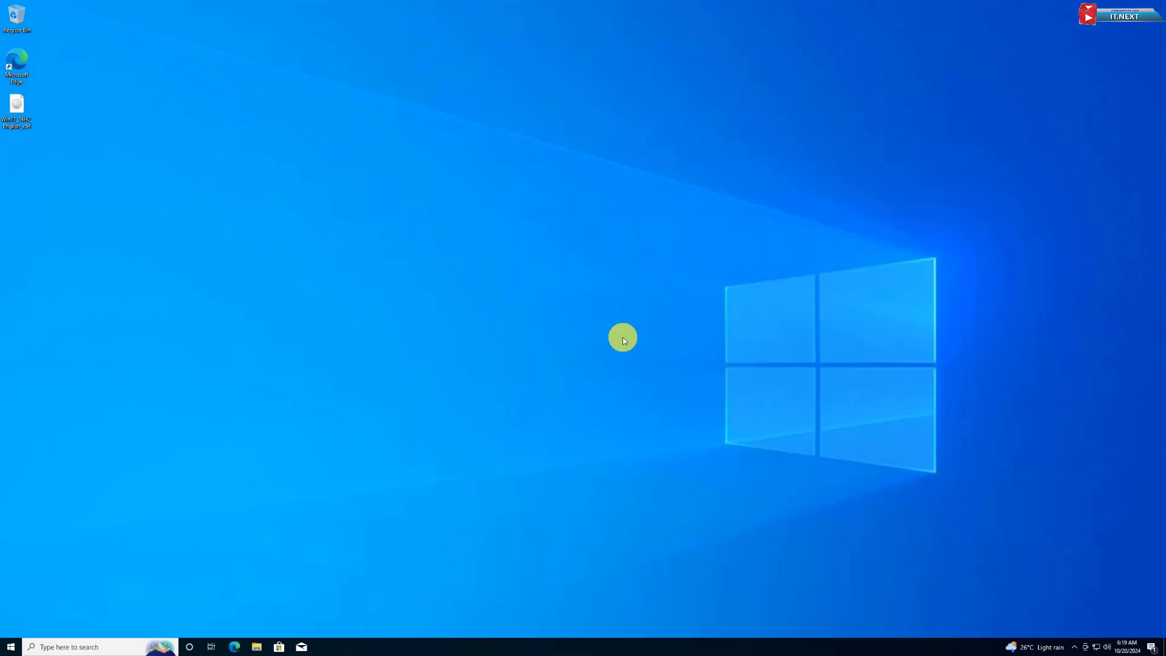
# Mount the Windows 11 ISO and run its setup.exe, approving the User Account Control prompt
pyautogui.doubleClick(17, 106)
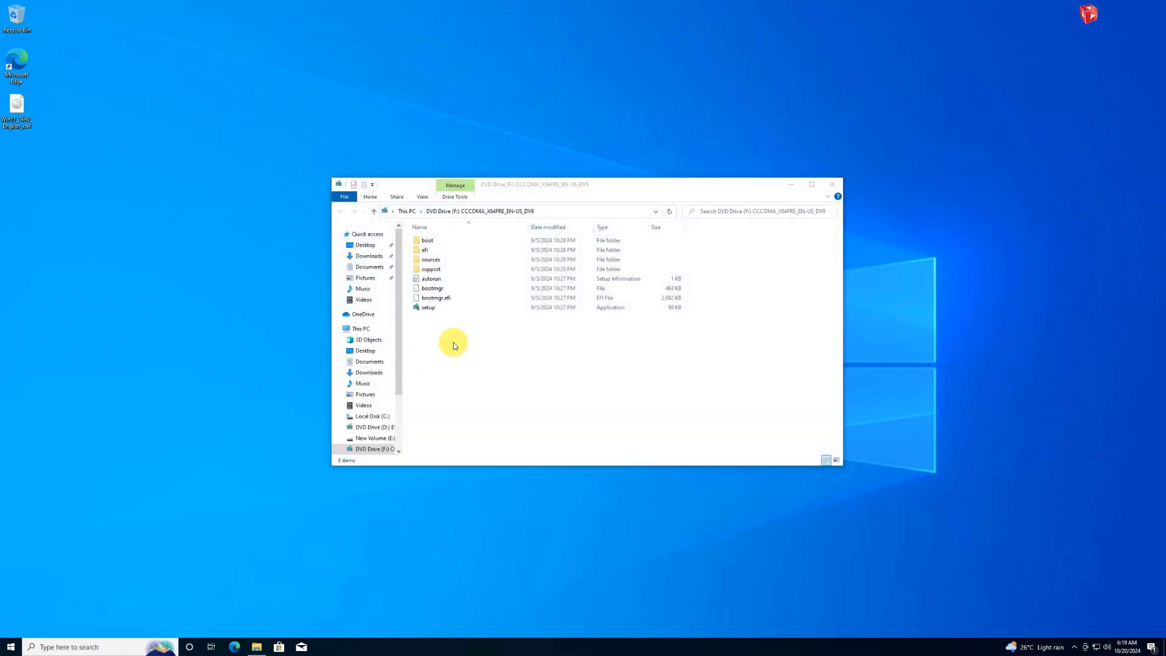
pyautogui.click(429, 308)
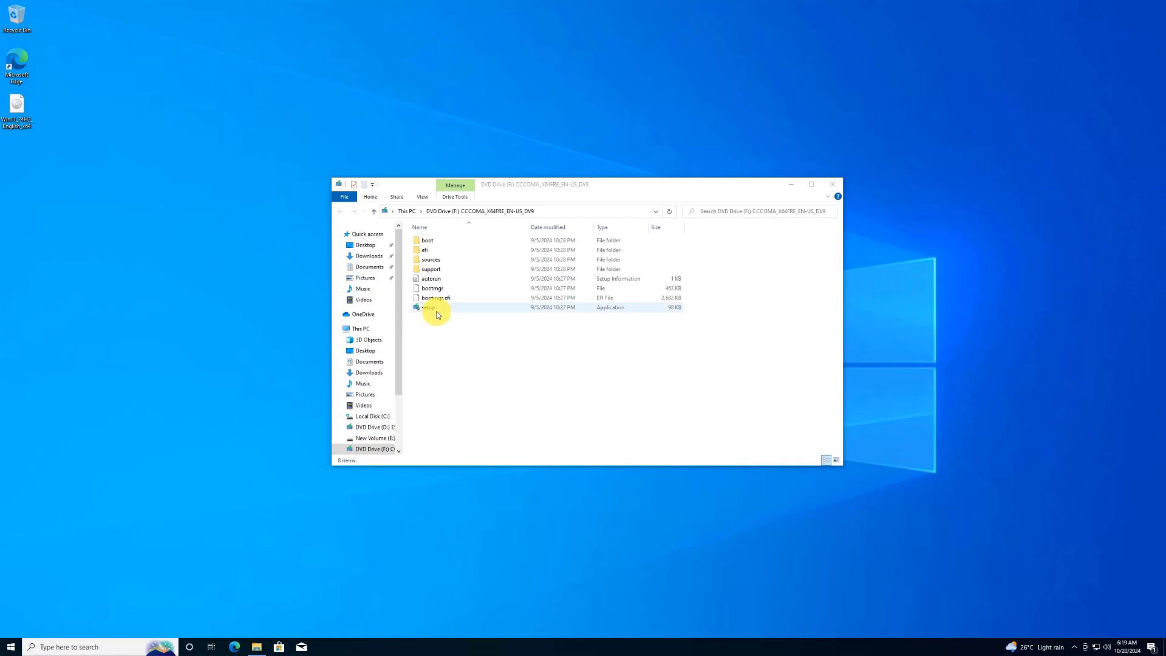
pyautogui.doubleClick(428, 307)
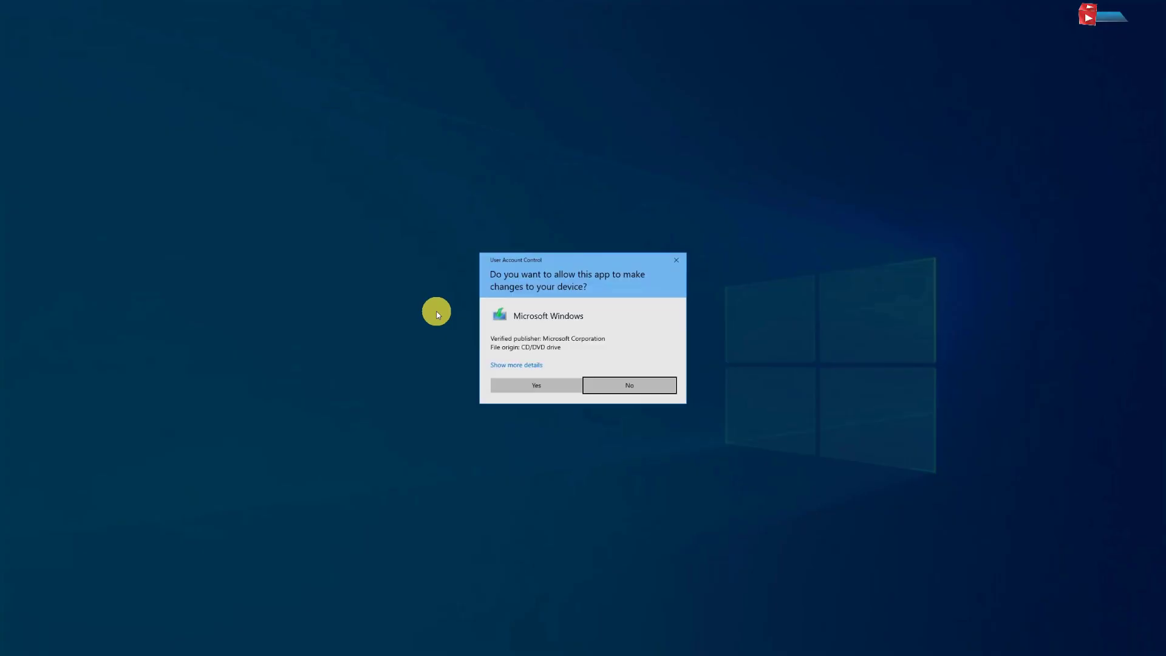
pyautogui.click(535, 385)
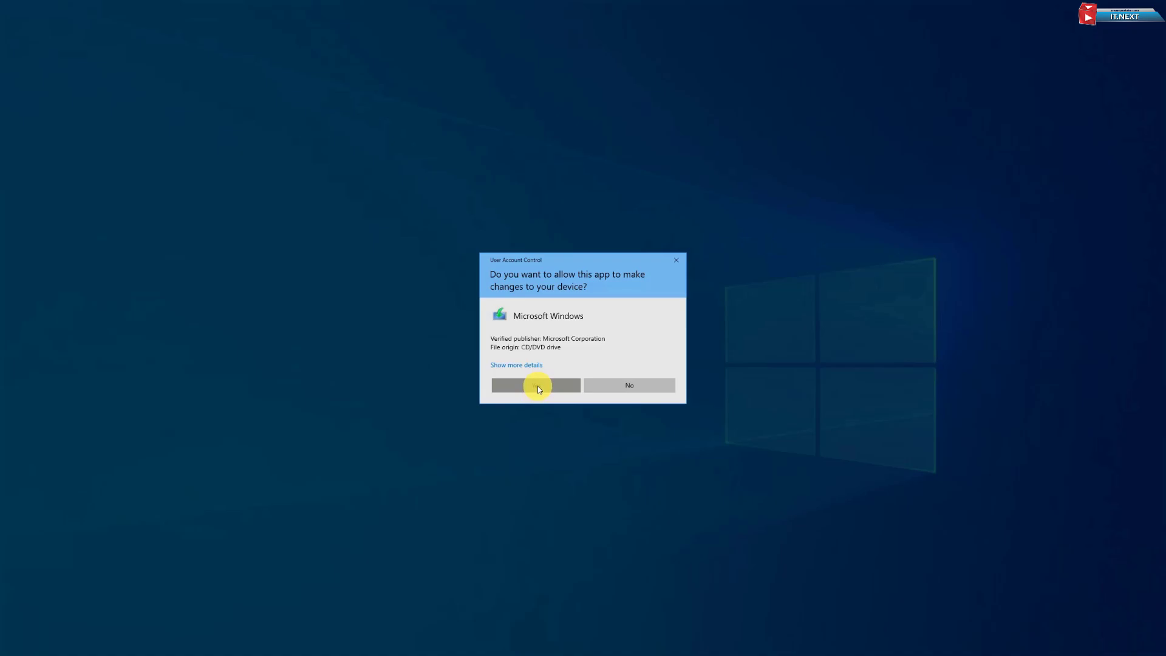
pyautogui.click(536, 385)
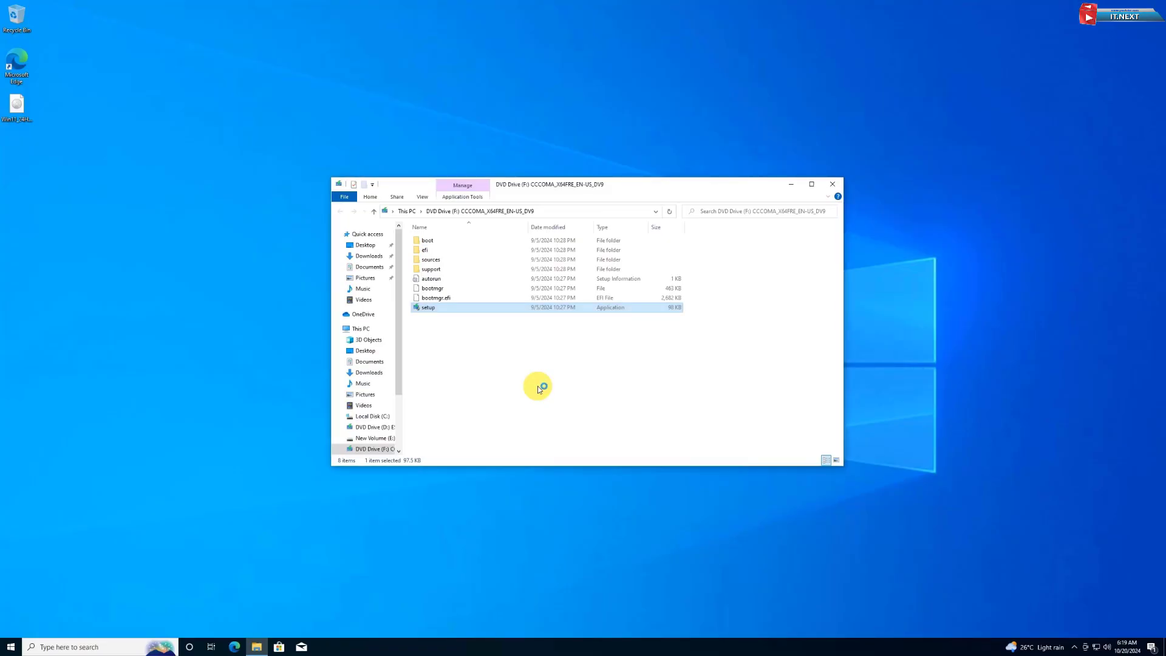
pyautogui.doubleClick(426, 307)
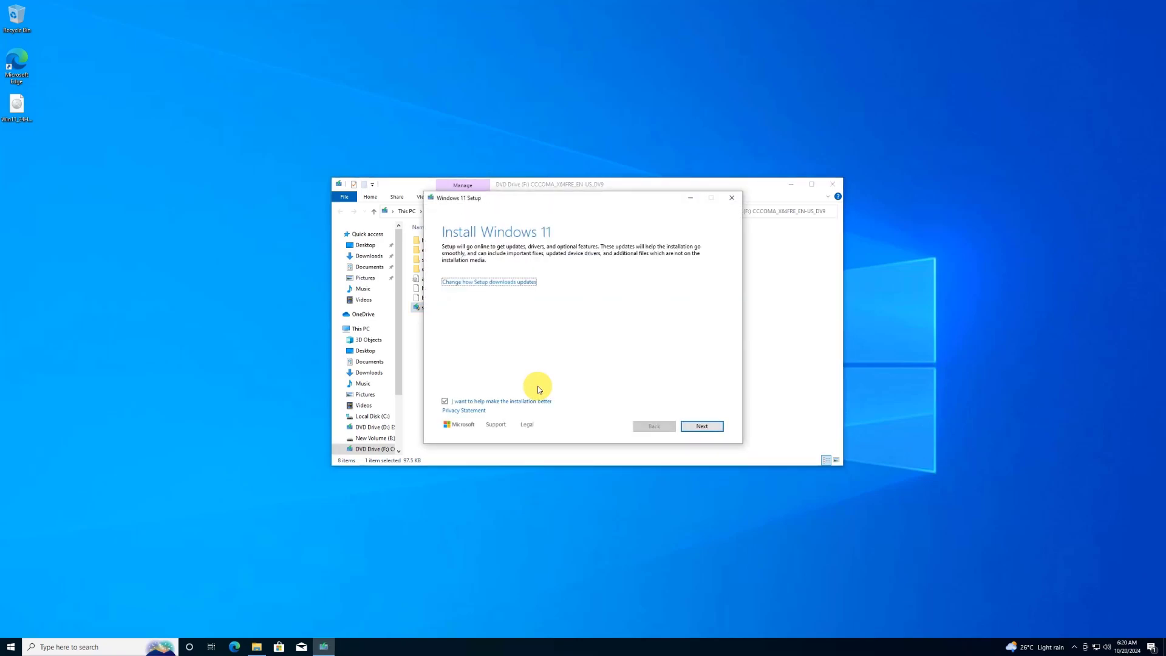
# Advance setup to the check reporting no TPM 2.0 and an unsupported processor, then close it
pyautogui.click(701, 426)
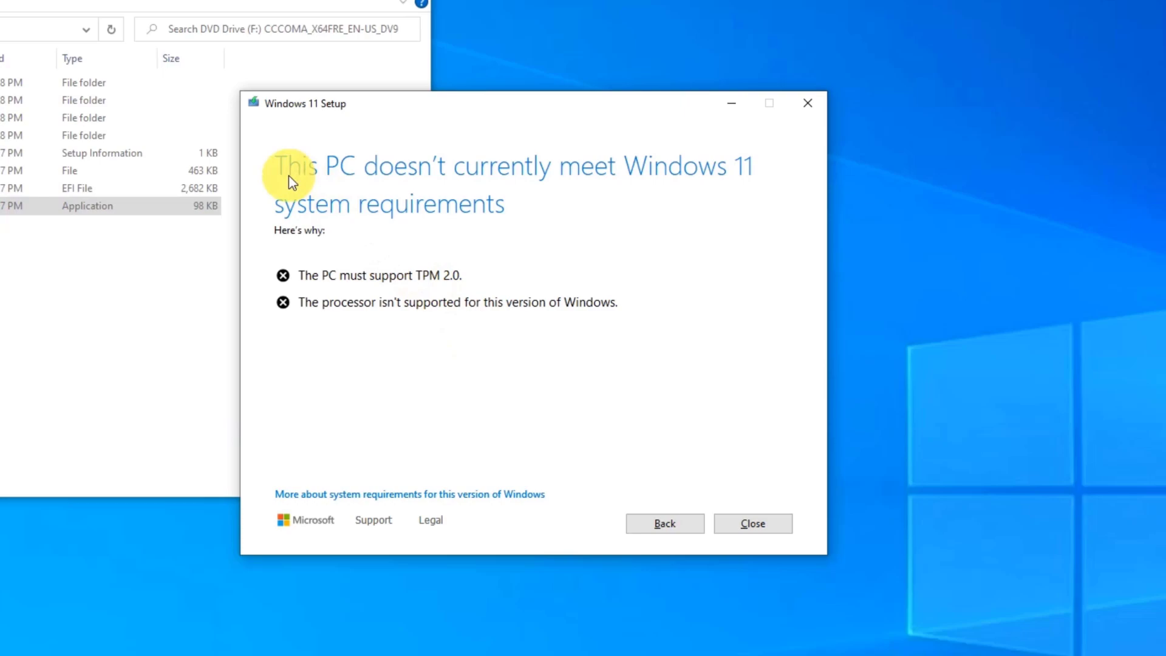
pyautogui.moveTo(523, 223)
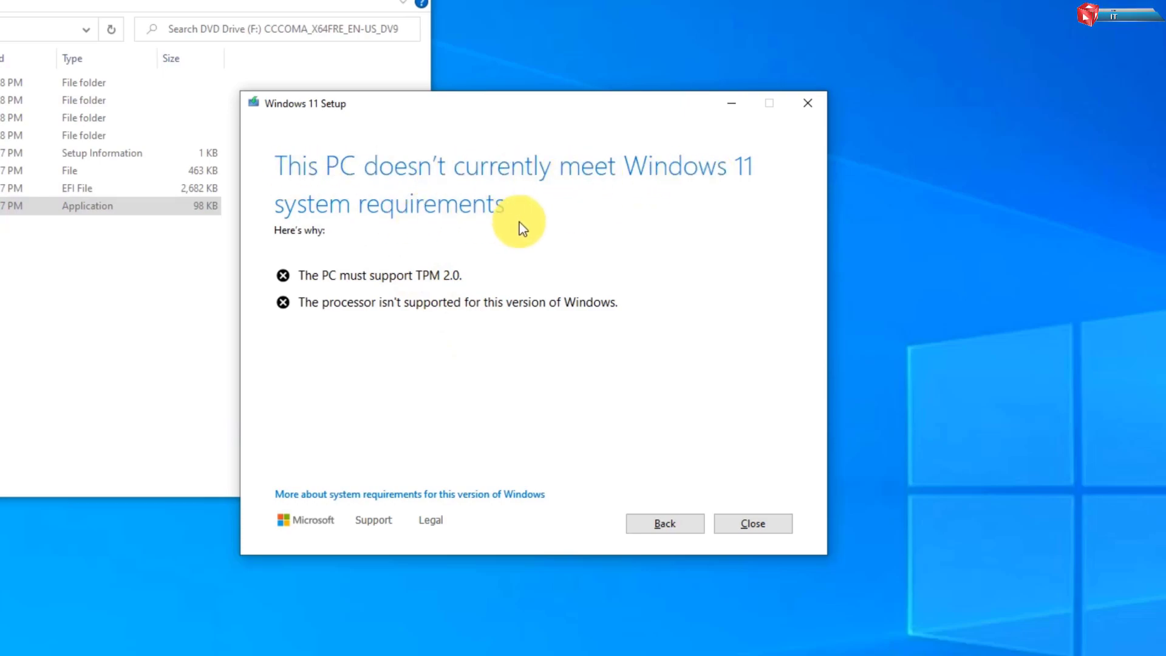
pyautogui.moveTo(395, 338)
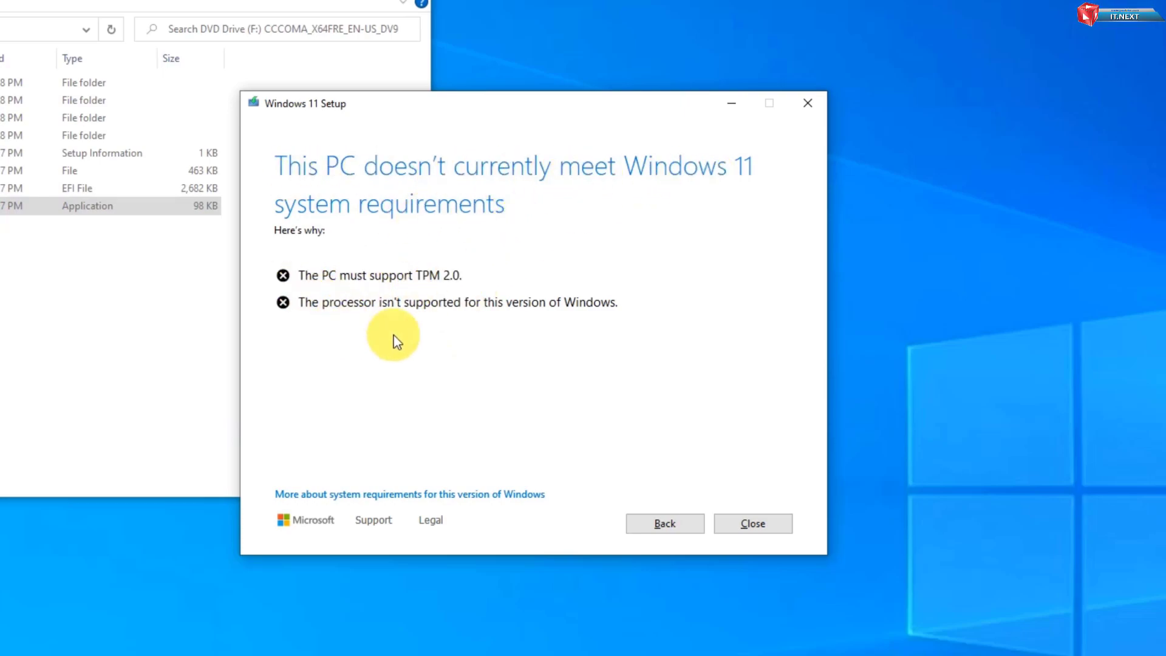
pyautogui.moveTo(538, 345)
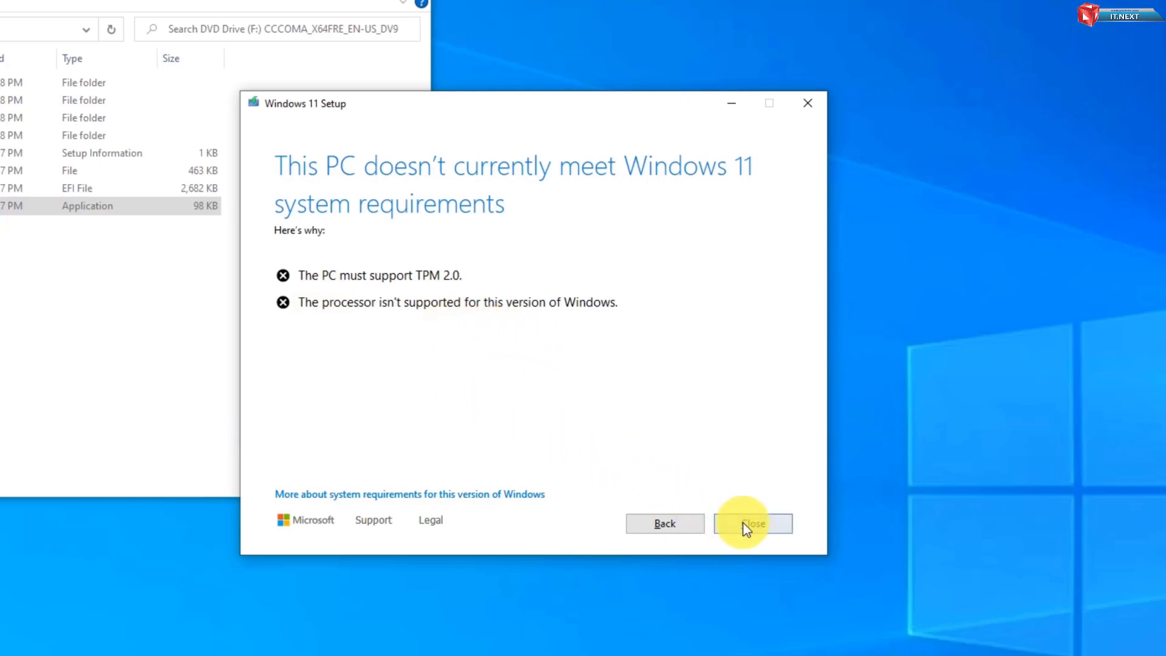
pyautogui.click(752, 524)
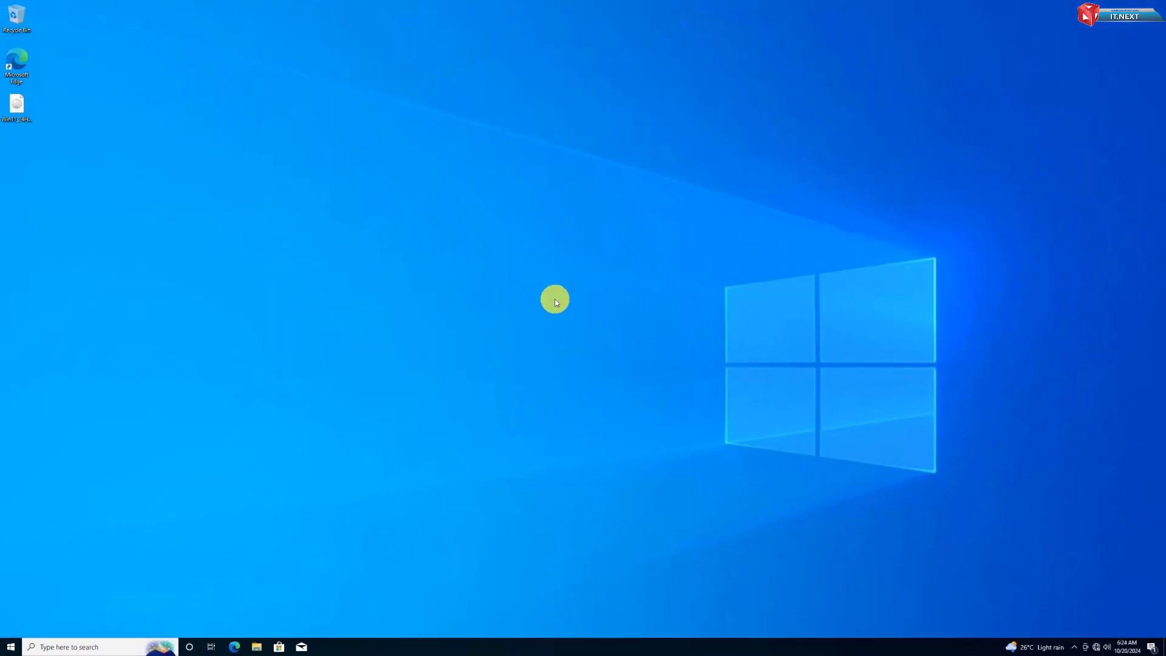
# Open the New Text Document in Documents holding the TPM and CPU bypass registry commands
pyautogui.click(257, 646)
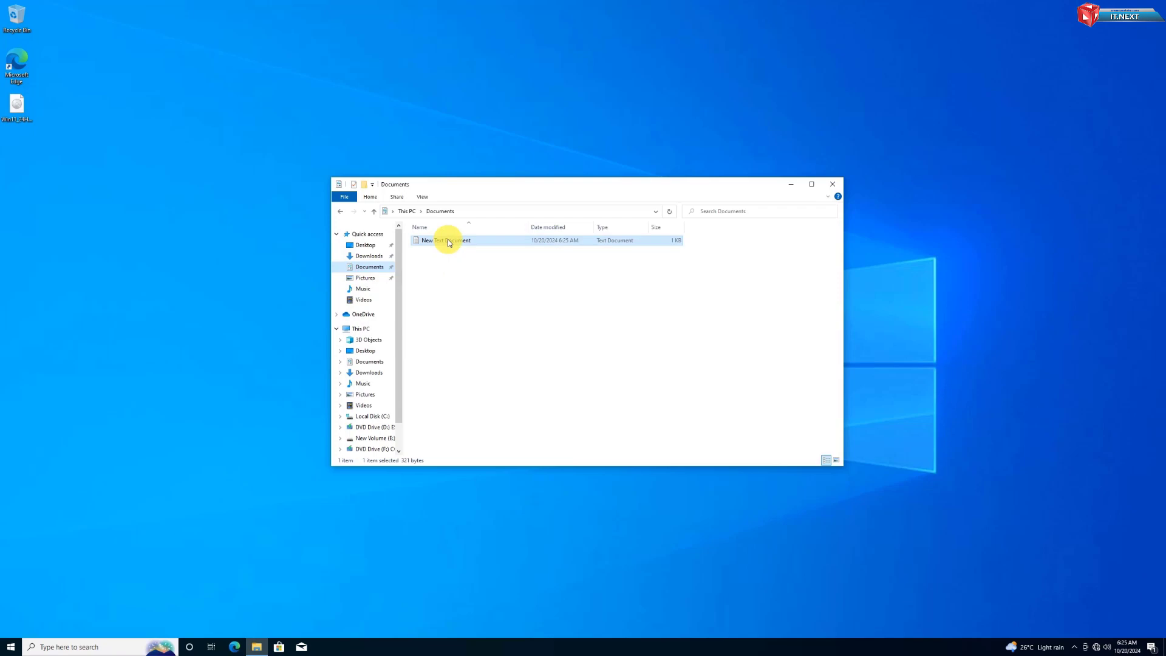
pyautogui.doubleClick(447, 239)
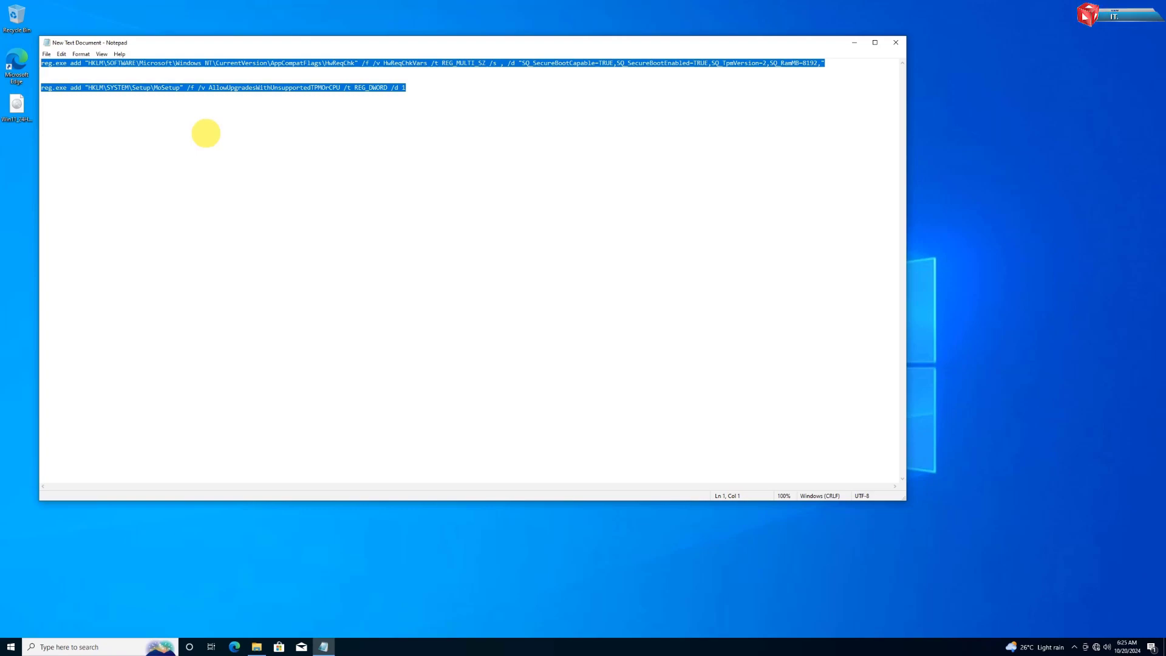
pyautogui.rightClick(258, 69)
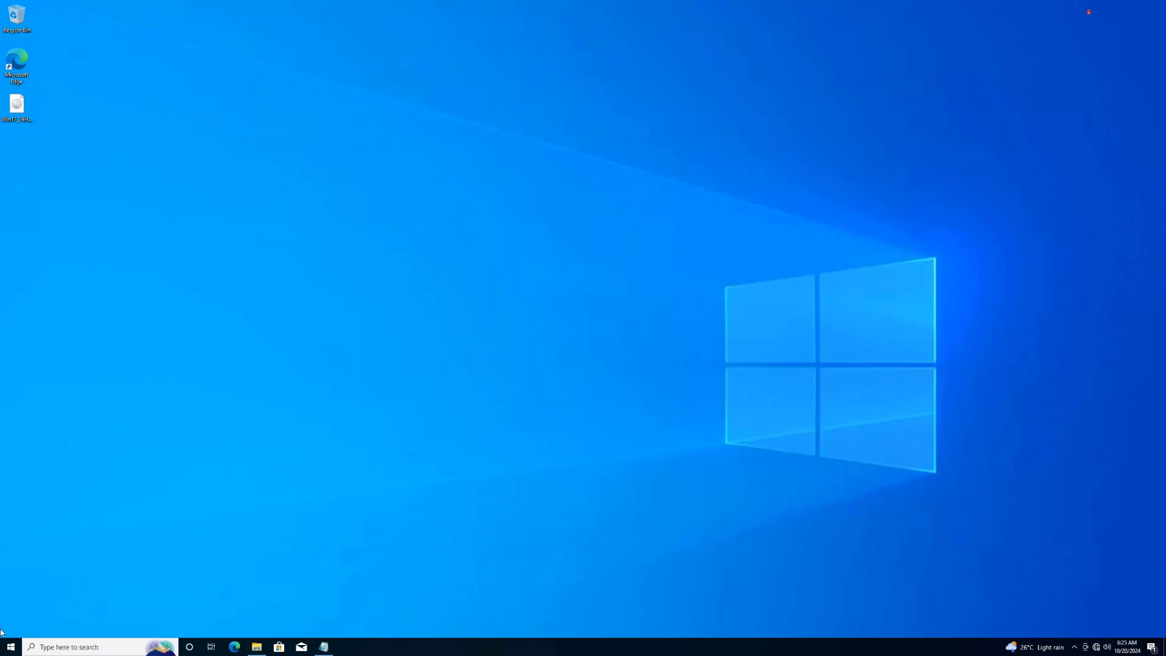
# Run both reg.exe bypass commands in an administrator Command Prompt, then close the console
pyautogui.click(8, 647)
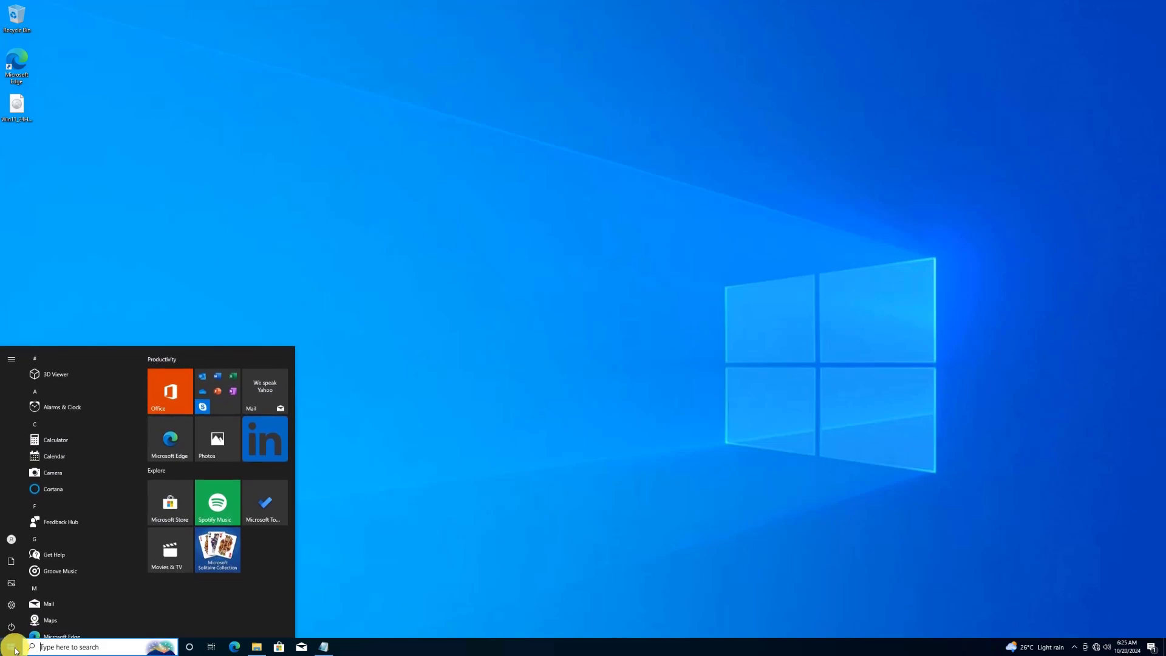
pyautogui.write('cmd')
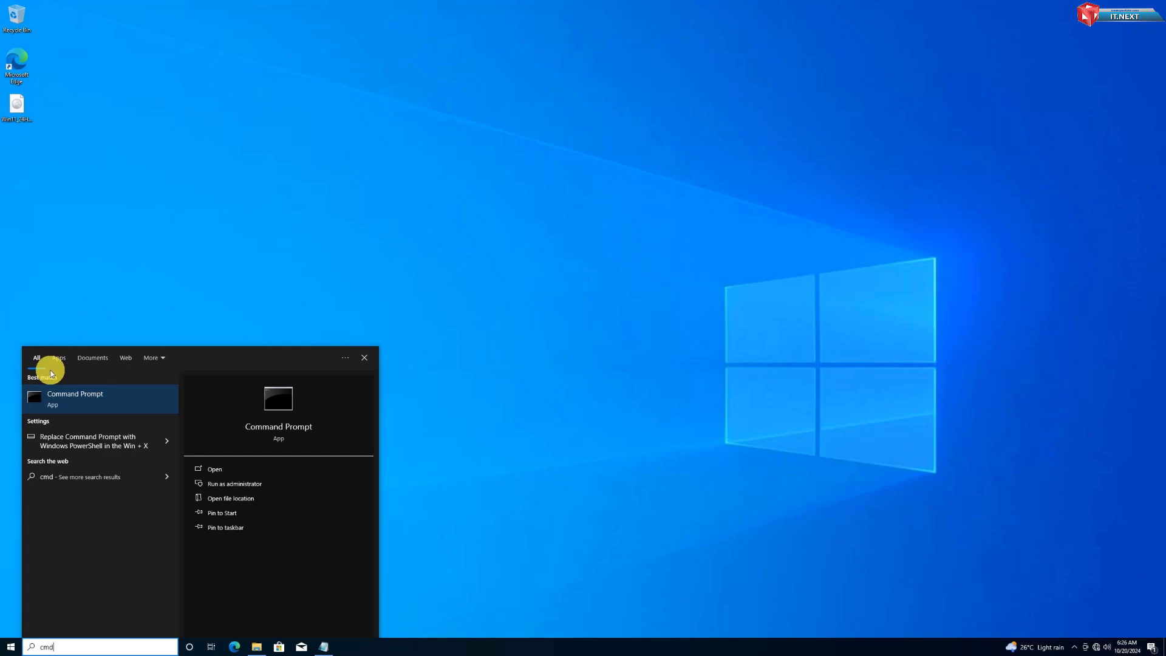
pyautogui.rightClick(75, 396)
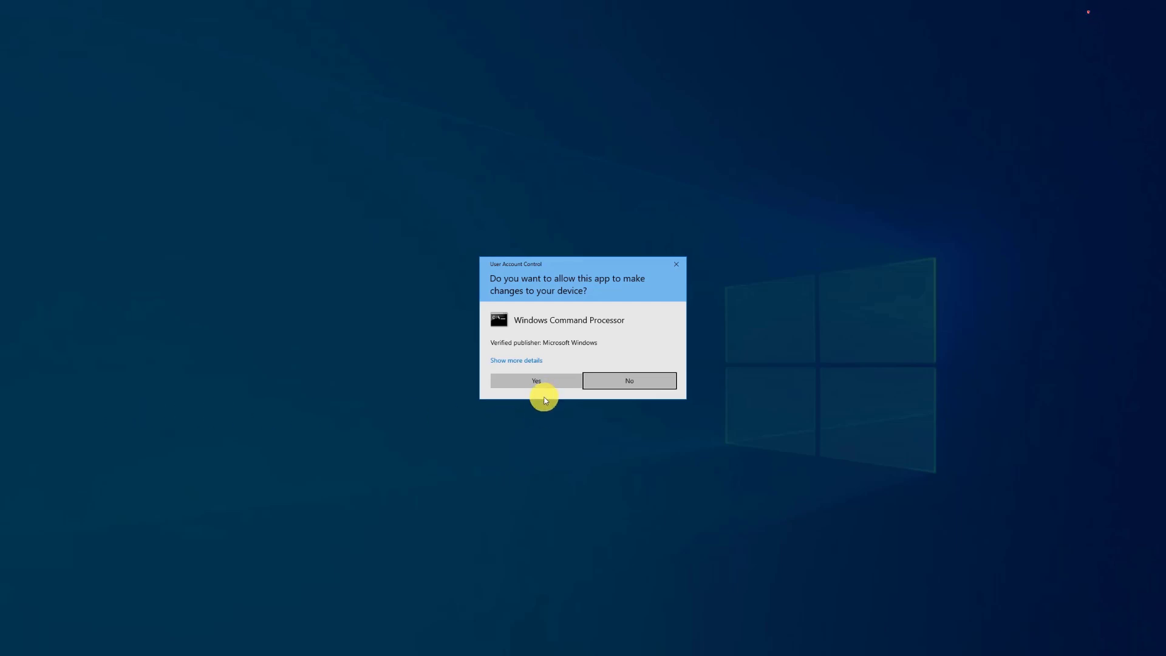
pyautogui.click(536, 380)
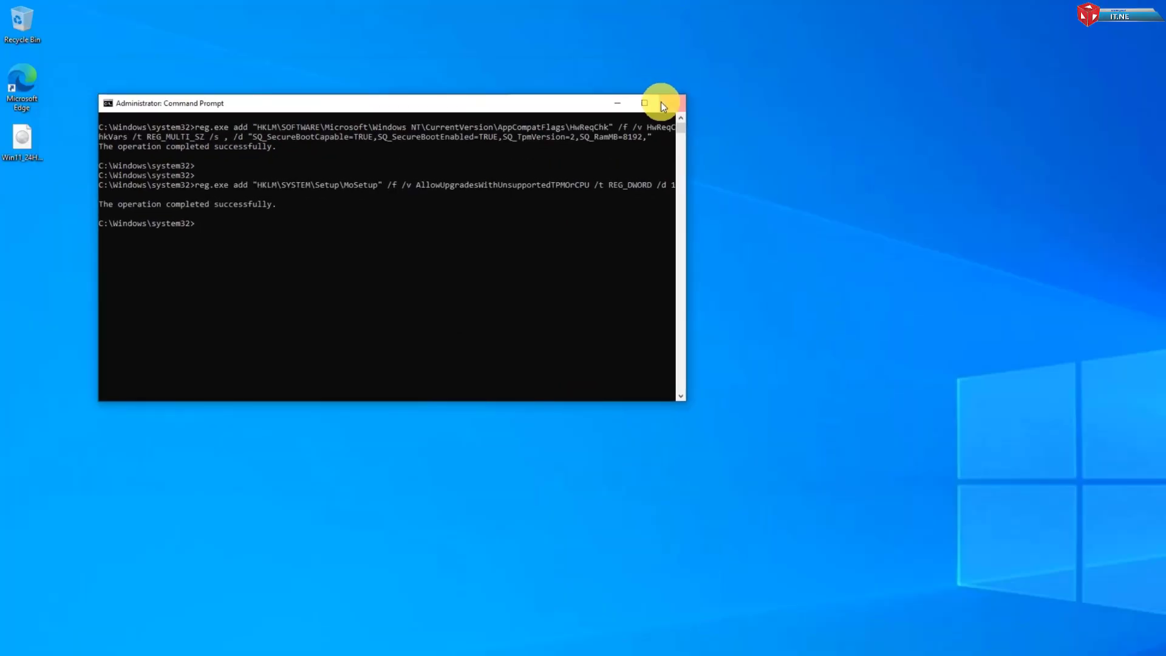
pyautogui.click(673, 103)
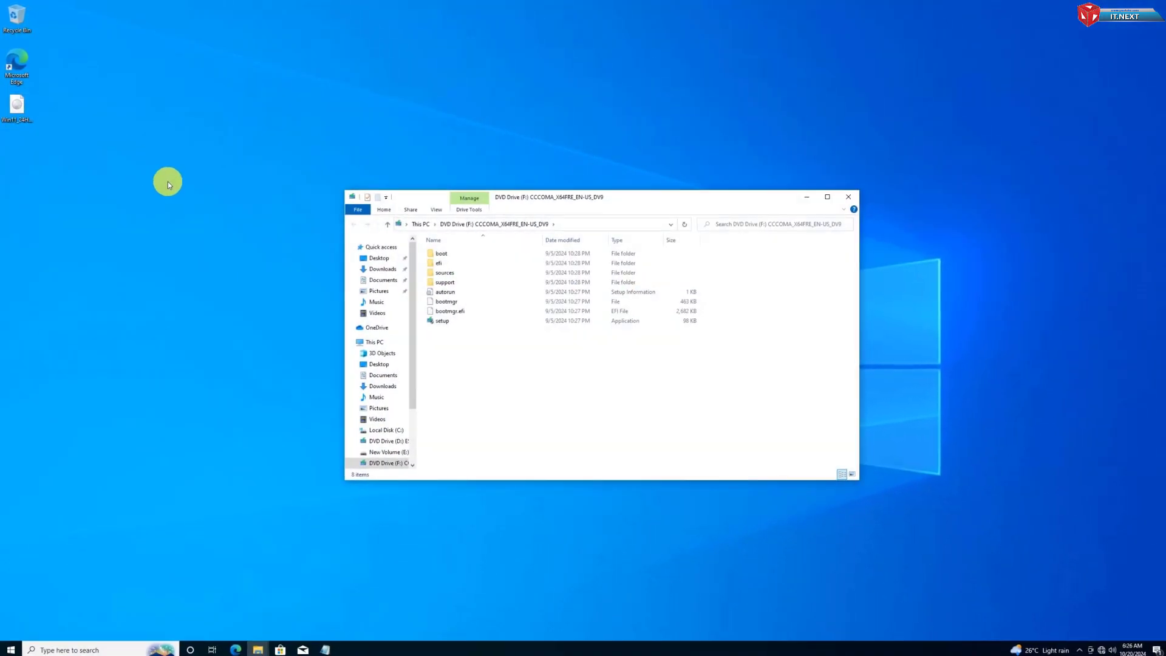
# Relaunch setup from the DVD drive, approve UAC, and continue to the license terms
pyautogui.doubleClick(443, 321)
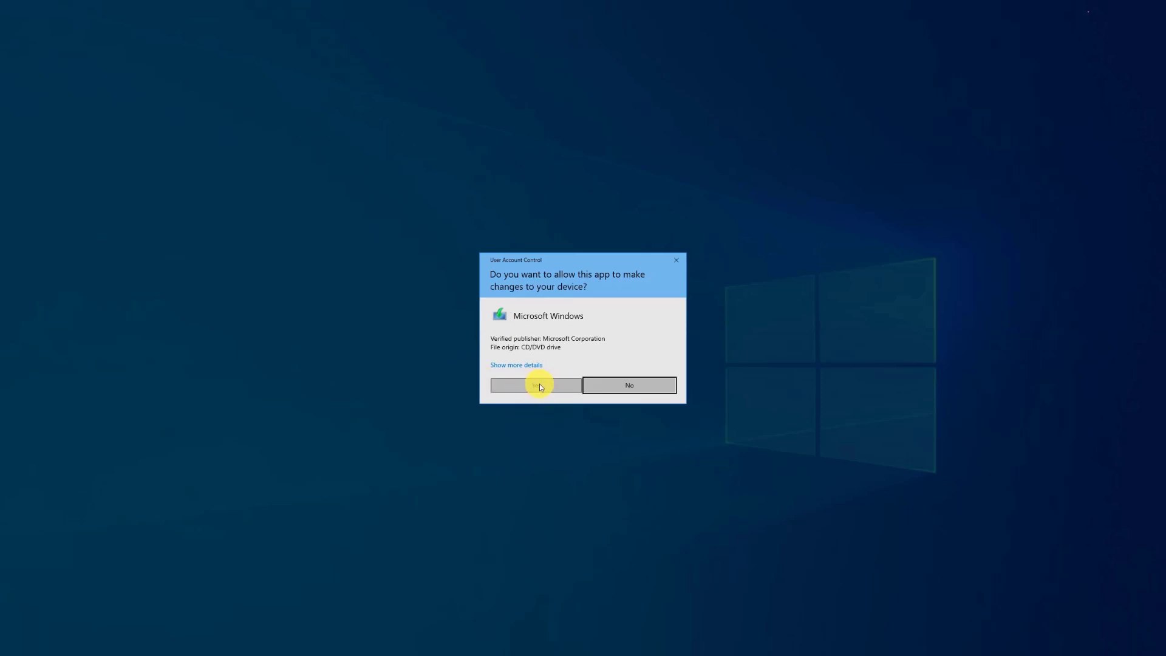
pyautogui.click(535, 385)
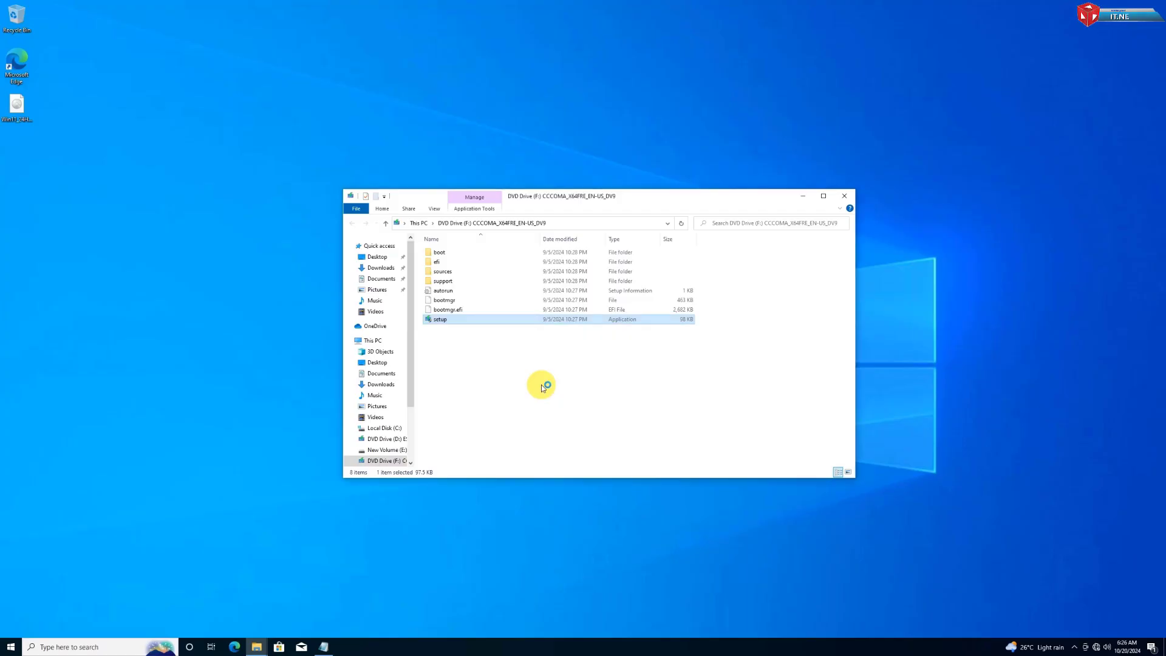
pyautogui.doubleClick(440, 319)
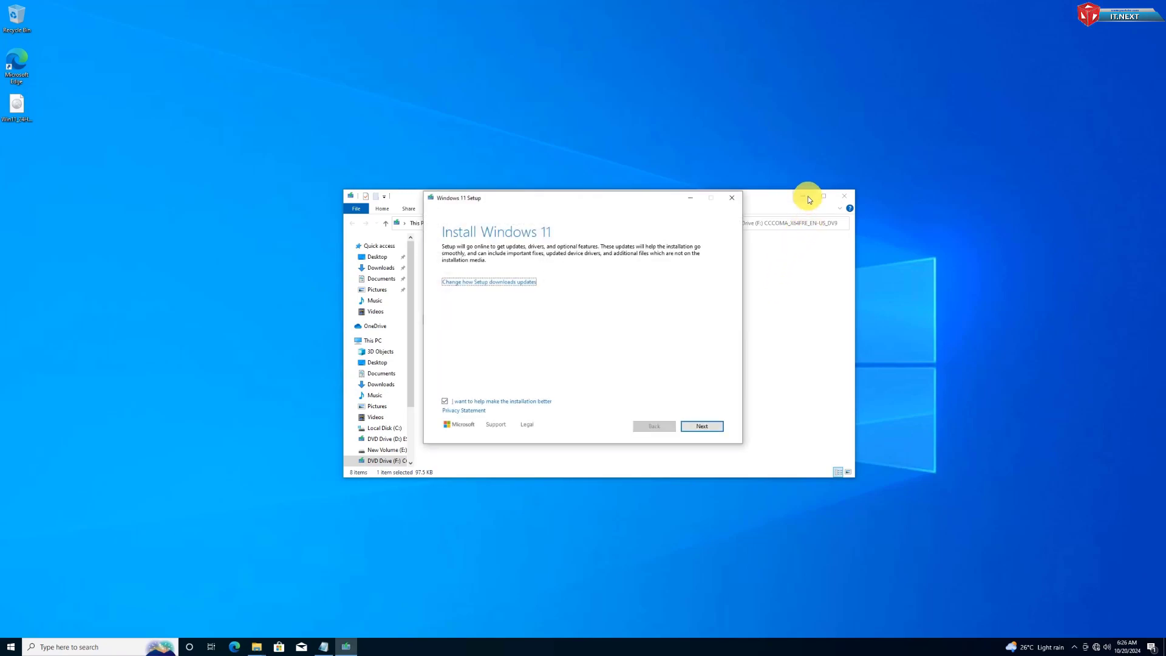
pyautogui.click(701, 426)
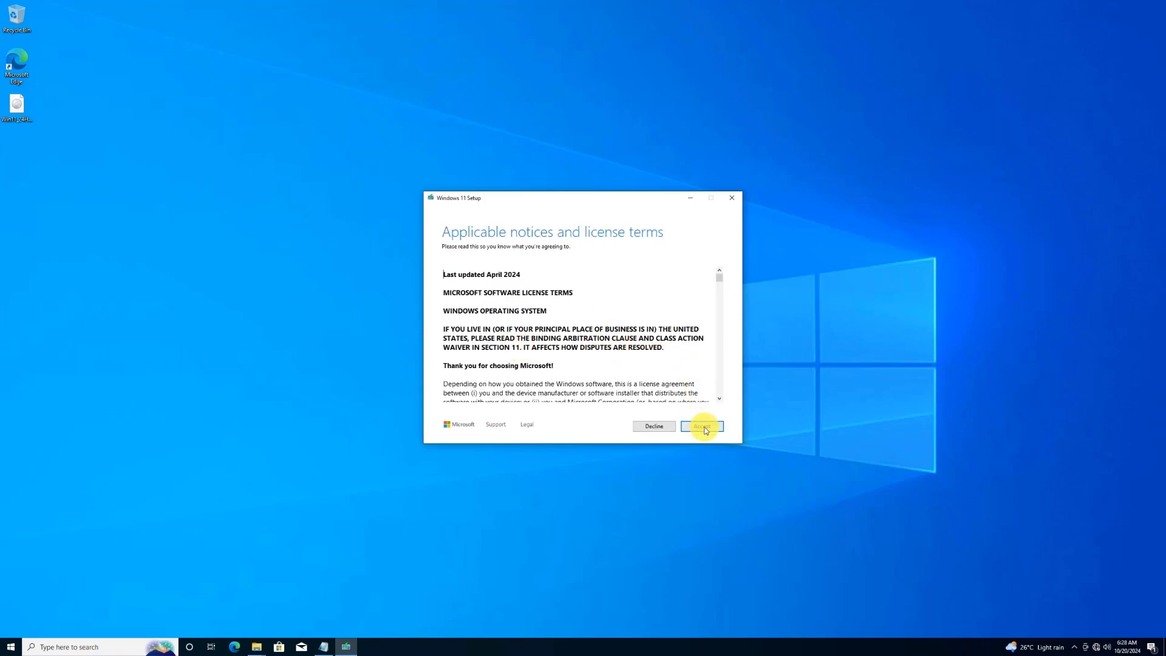
# Accept the license and the unsupported-hardware warning, then start the Windows 11 Pro install
pyautogui.click(702, 426)
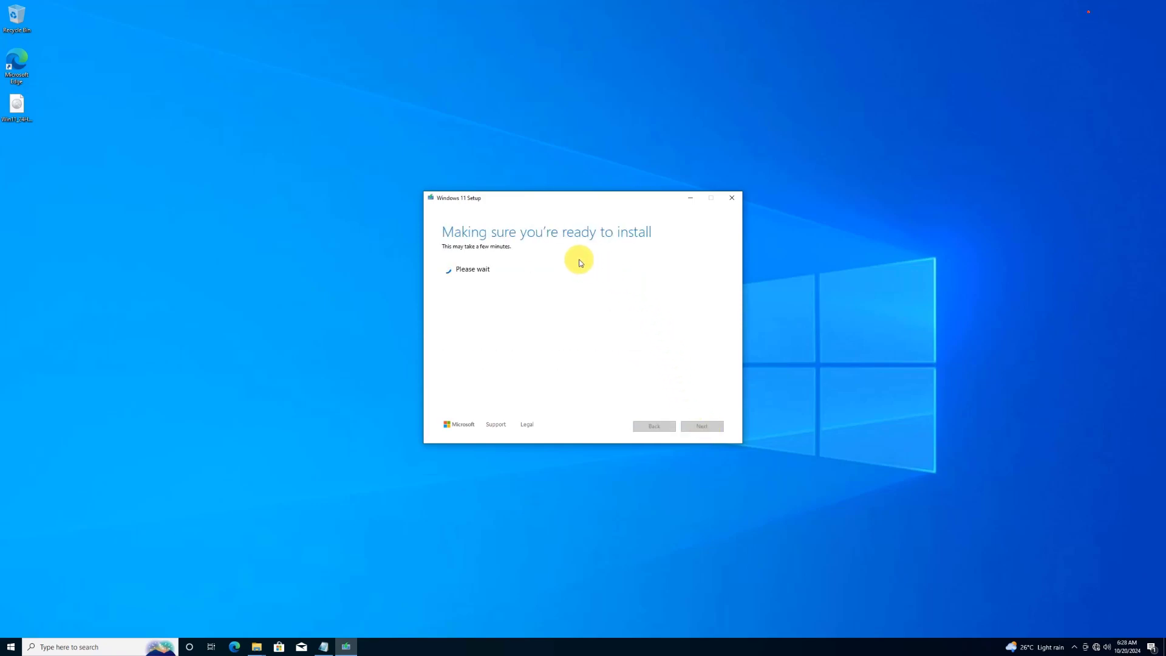
pyautogui.moveTo(550, 333)
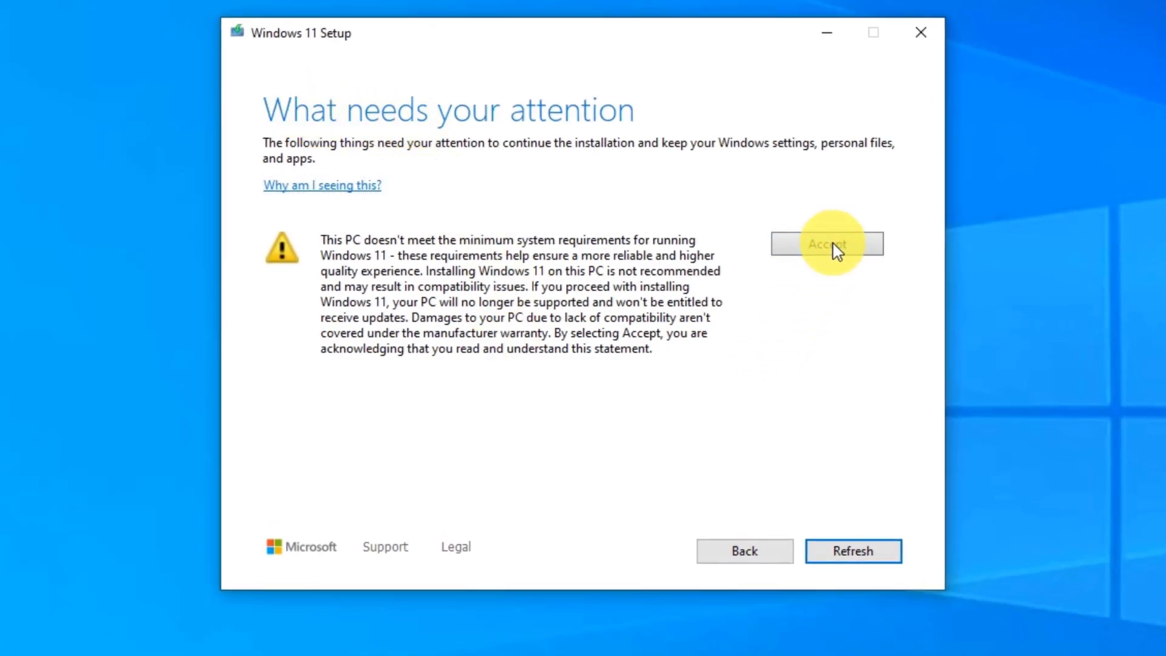
pyautogui.click(827, 243)
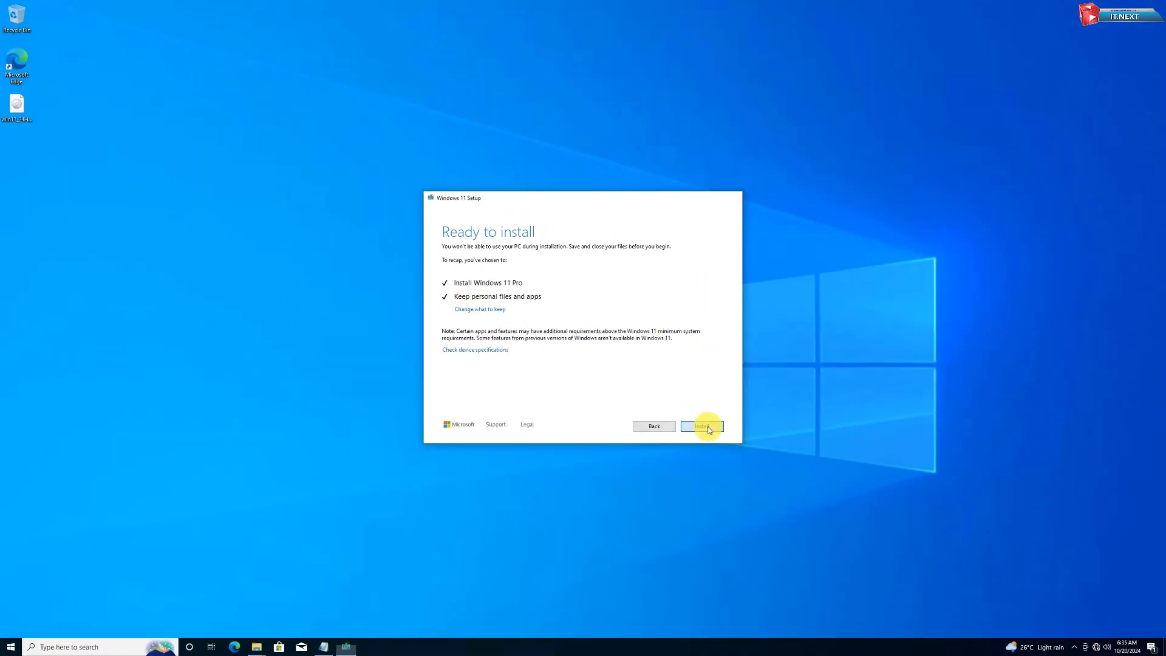
pyautogui.click(701, 426)
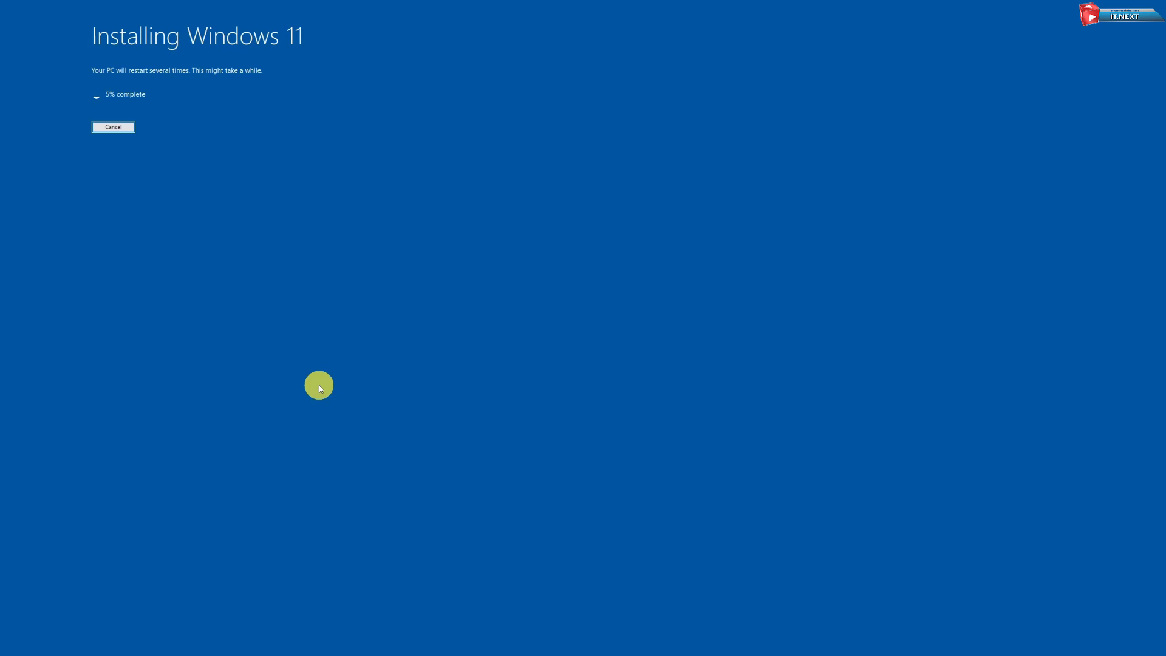
pyautogui.moveTo(198, 411)
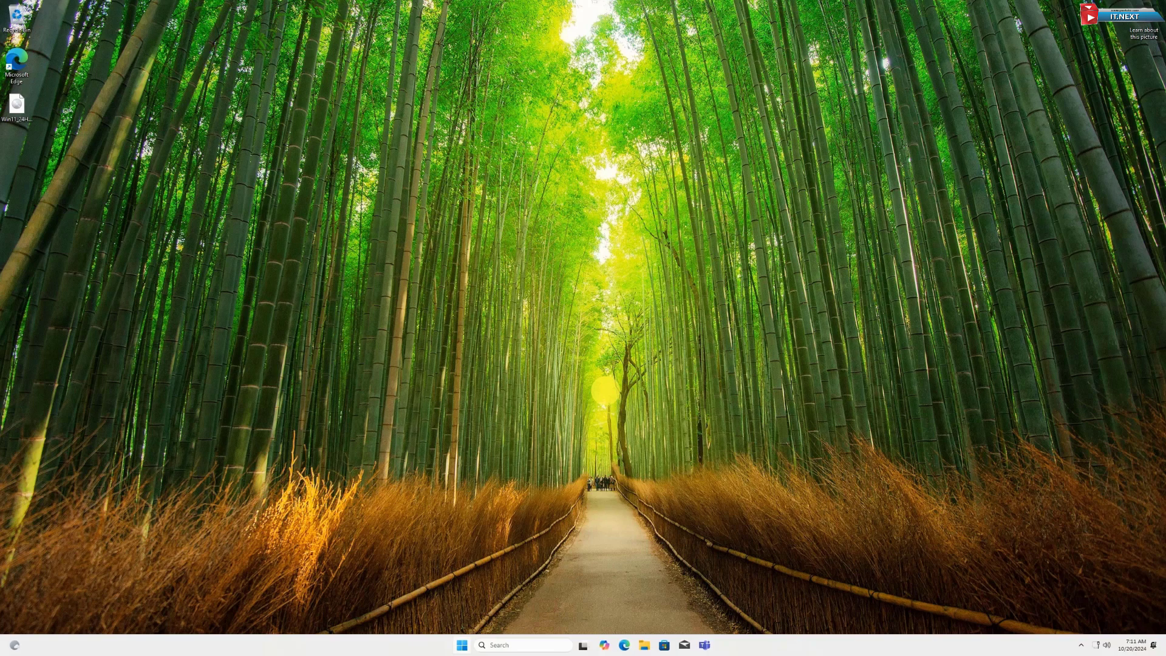
pyautogui.moveTo(634, 234)
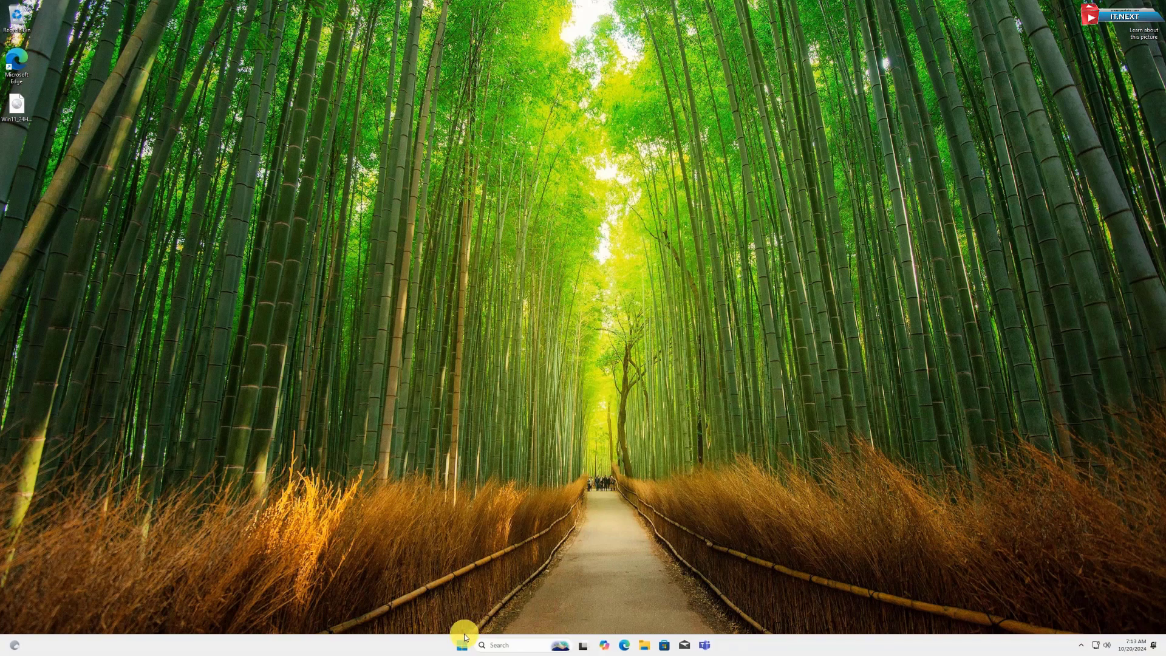
# Verify Windows 11 Pro 24H2, build 26100.1742 in Settings About, then close Settings
pyautogui.click(463, 646)
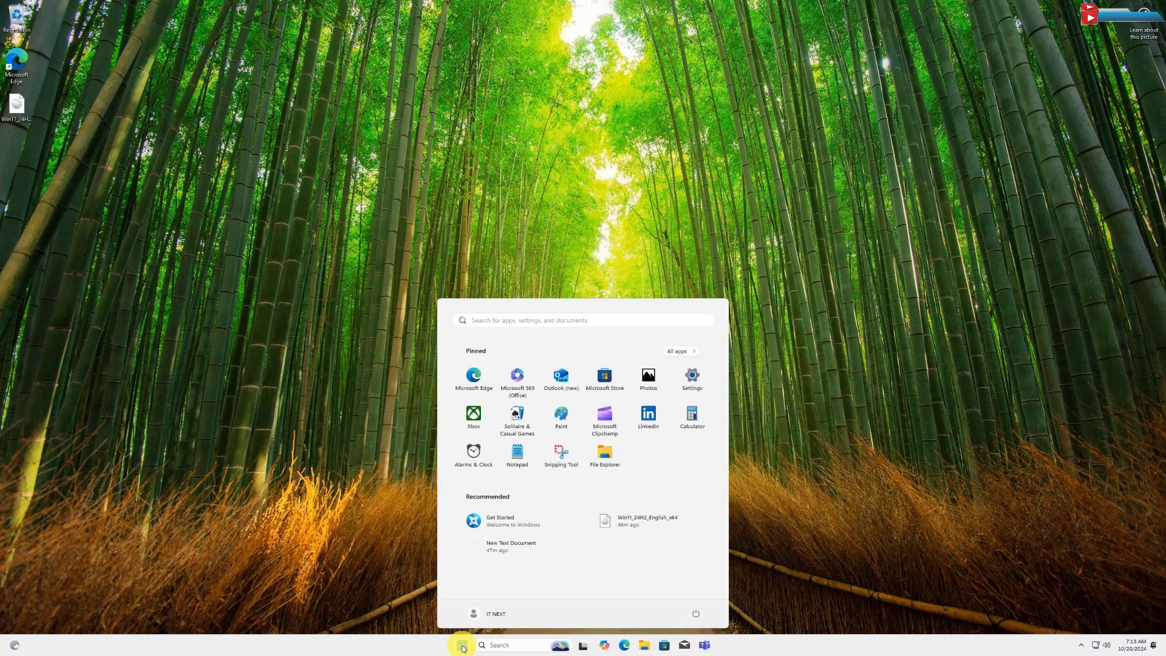
pyautogui.click(604, 452)
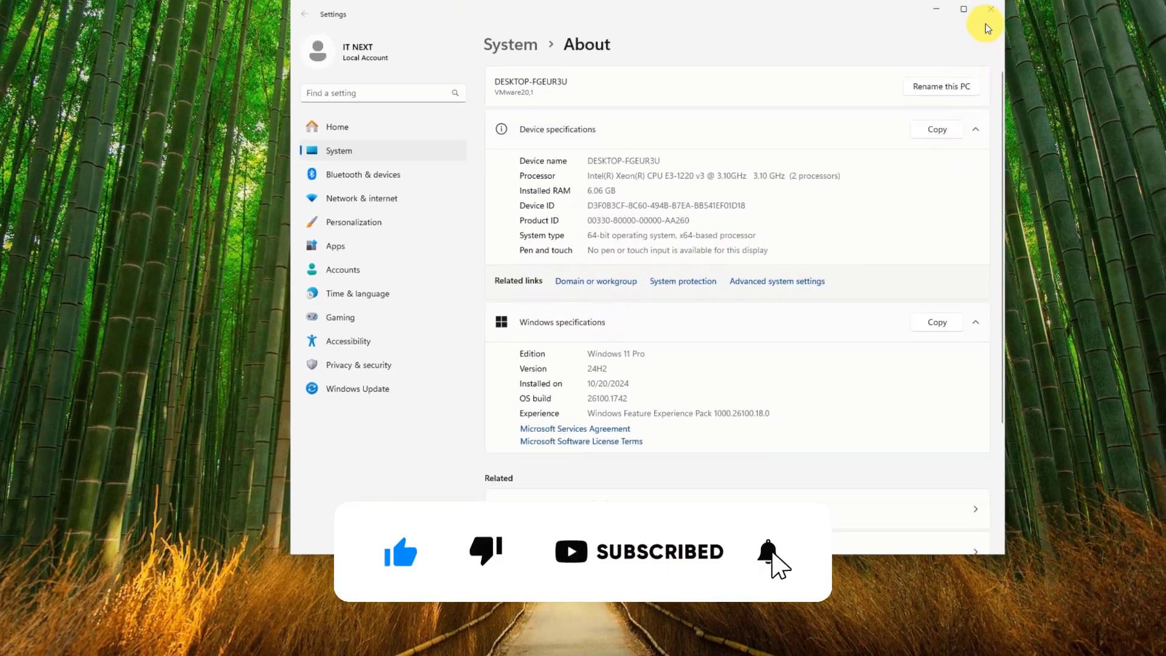
pyautogui.click(988, 9)
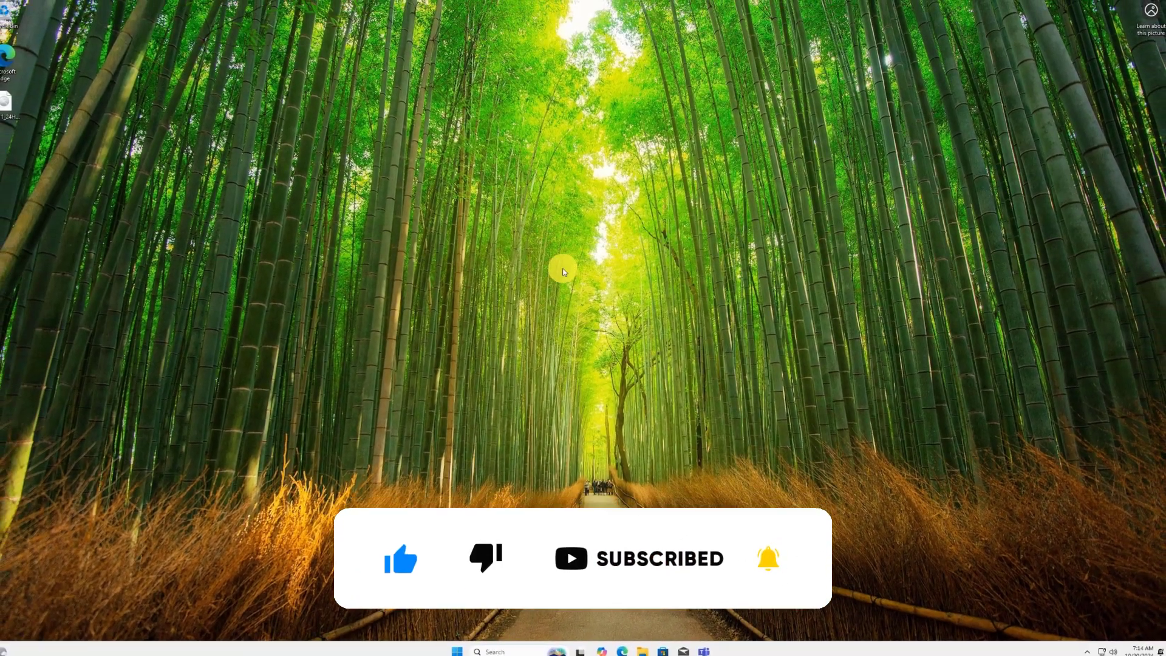
pyautogui.rightClick(565, 272)
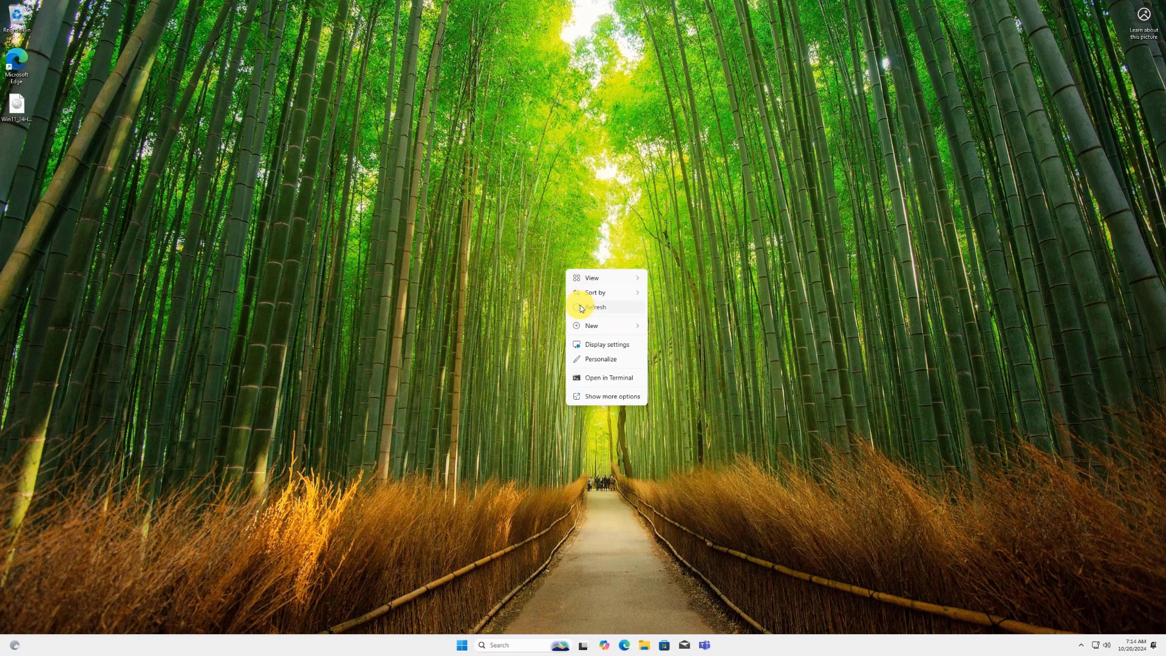